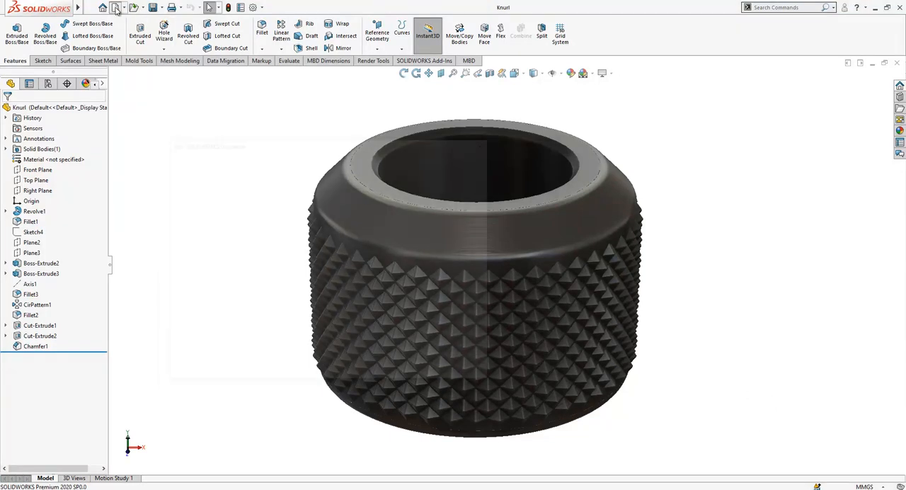
- Create a new blank Part document (Part2) from the New SOLIDWORKS Document dialog
{"action": "left_click", "coordinate": [114, 8]}
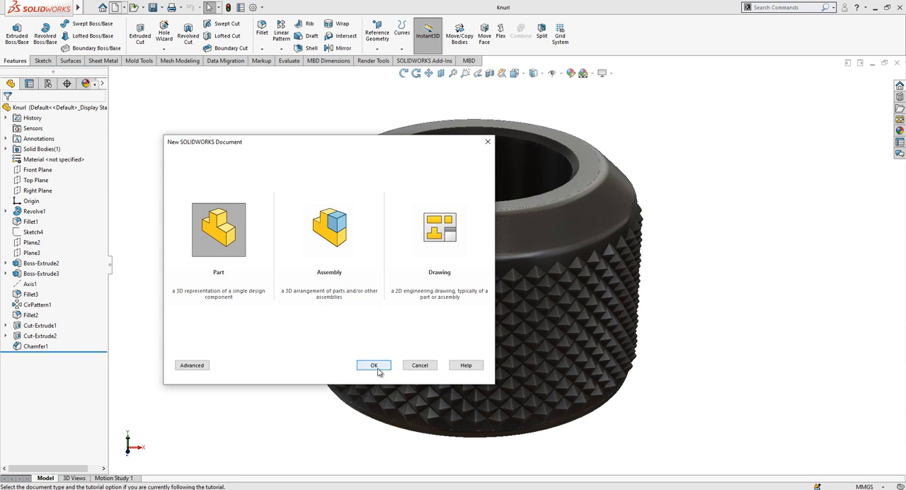
{"action": "left_click", "coordinate": [374, 365]}
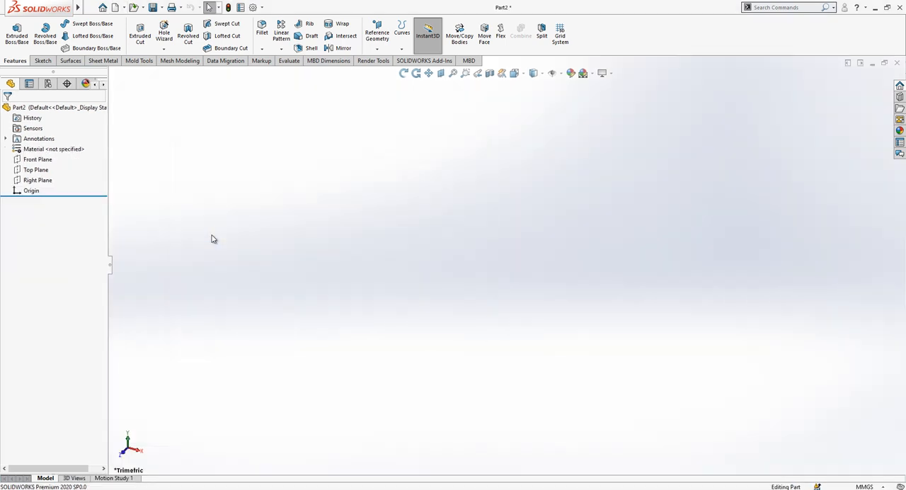
- On the Front Plane, draw the stepped profile with a chamfered corner and construction centerlines
{"action": "left_click", "coordinate": [37, 159]}
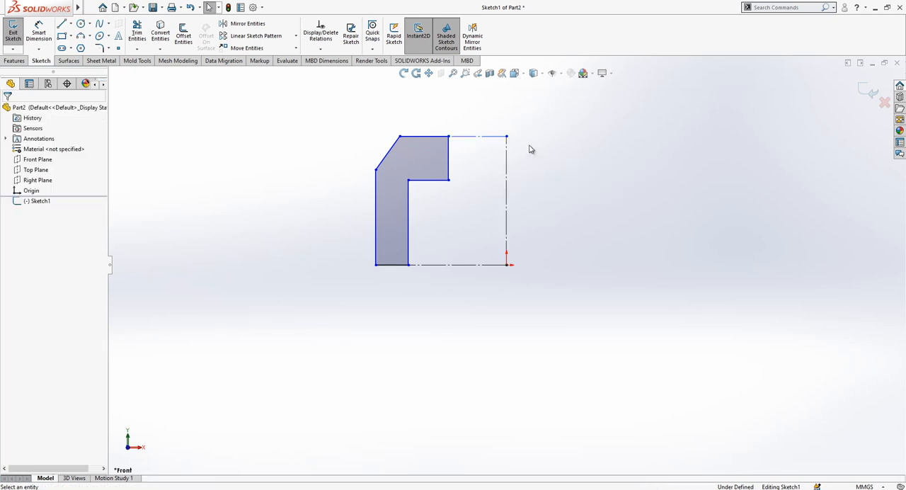
{"action": "left_click", "coordinate": [501, 137]}
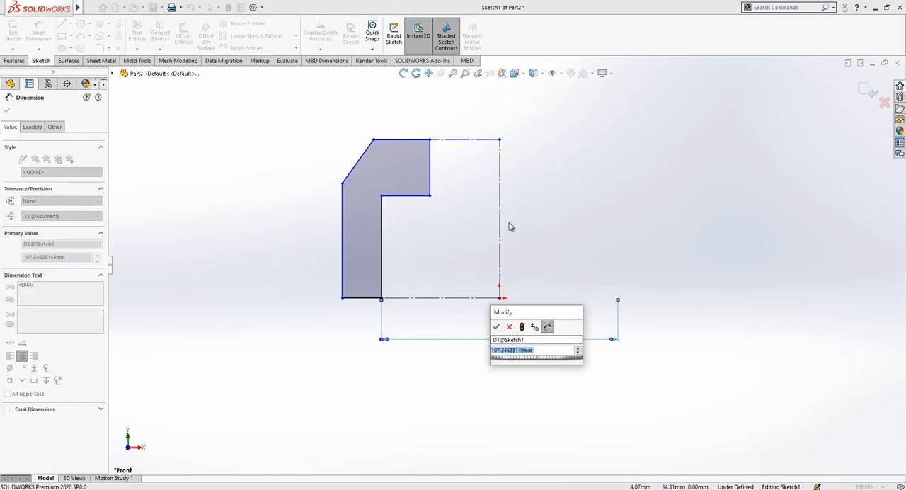
- Dimension the profile with 40, 50, 35, 30, 20, 5 mm and 135°, then exit the sketch
{"action": "type", "text": "40"}
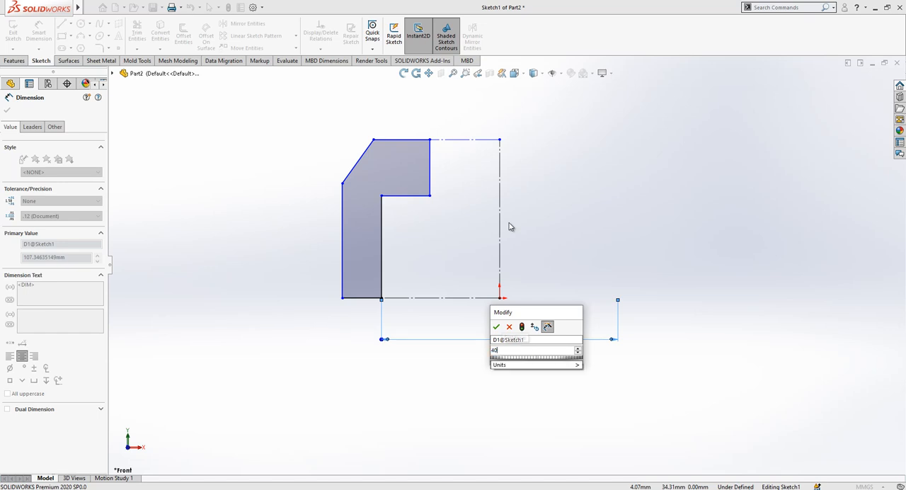
{"action": "left_click", "coordinate": [488, 327]}
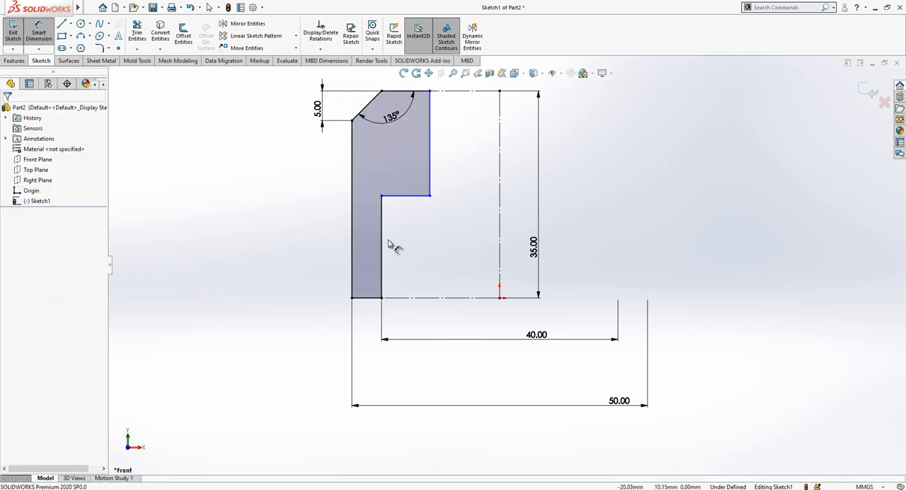
{"action": "left_click", "coordinate": [397, 244]}
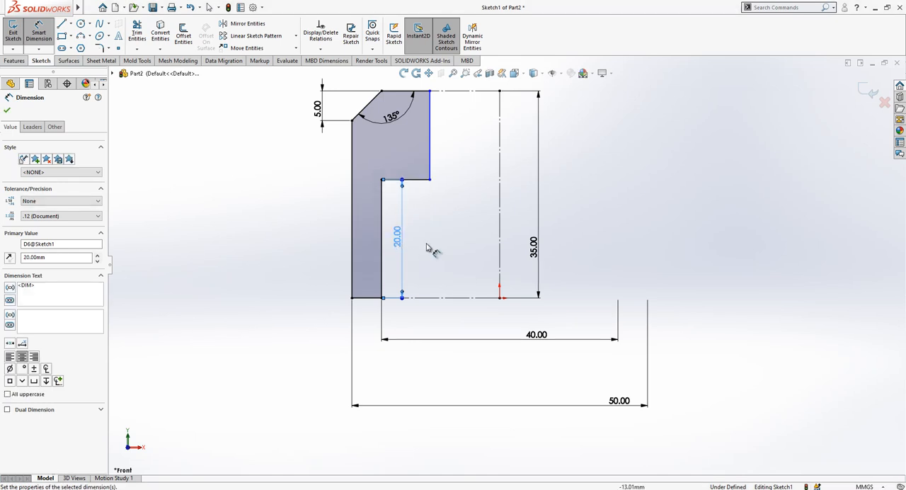
{"action": "left_click", "coordinate": [495, 135]}
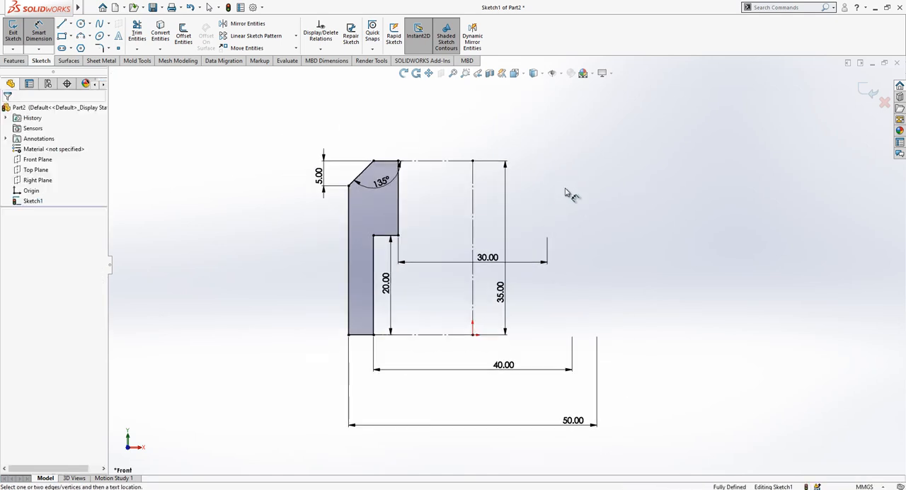
{"action": "mouse_move", "coordinate": [884, 203]}
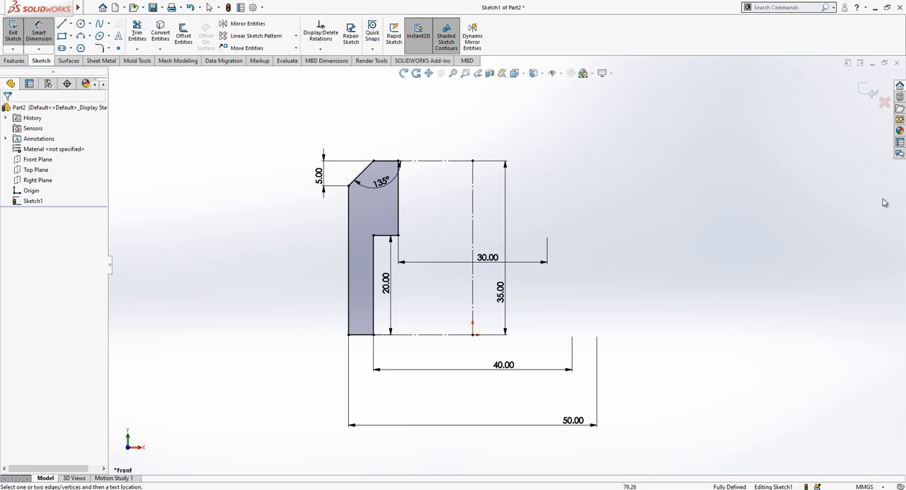
{"action": "left_click", "coordinate": [11, 36]}
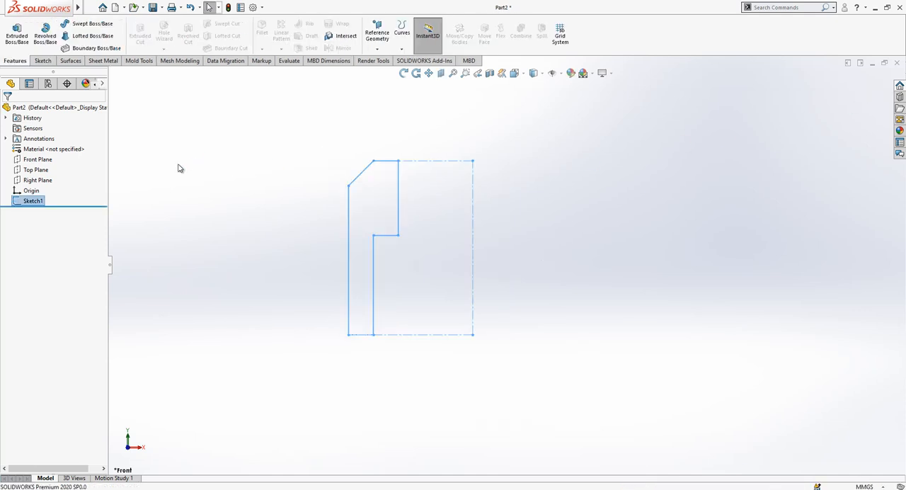
- Revolve the profile into a solid nut and fillet its outer edges at 2 mm
{"action": "left_click", "coordinate": [40, 35]}
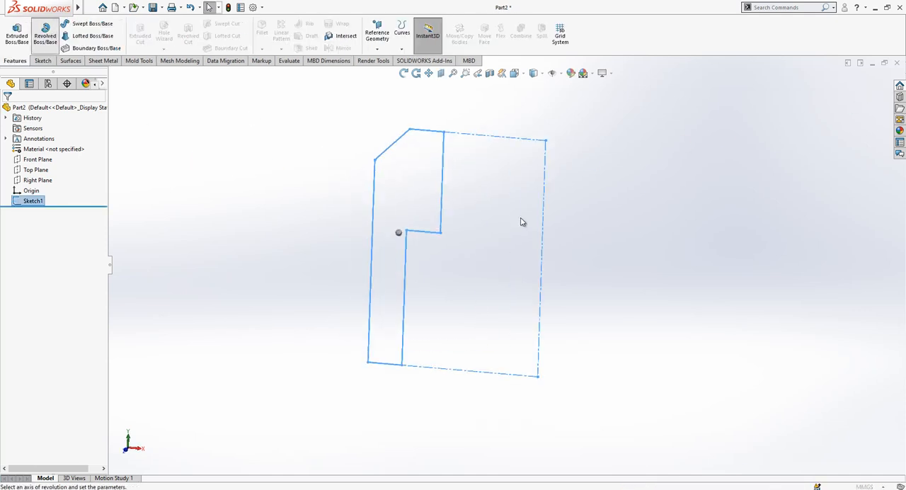
{"action": "left_click", "coordinate": [45, 33]}
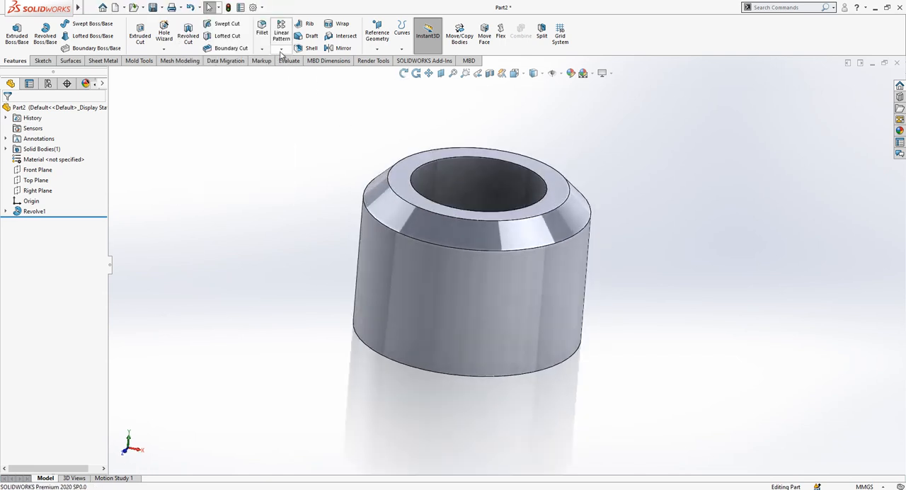
{"action": "left_click", "coordinate": [264, 32]}
{"action": "type", "text": "2"}
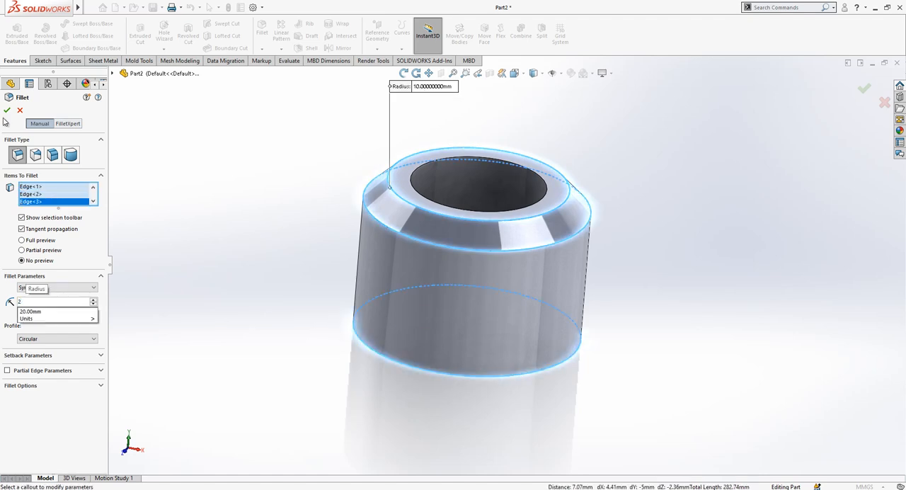
{"action": "left_click", "coordinate": [6, 110]}
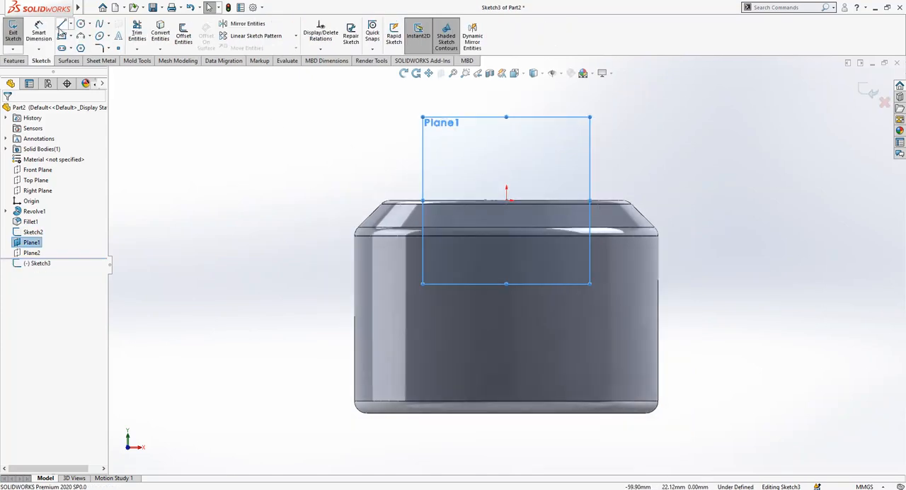
- On Plane1, draw a vertical centerline from the origin and a tilted 3-point center rectangle
{"action": "left_click_drag", "start_coordinate": [506, 189], "coordinate": [506, 255]}
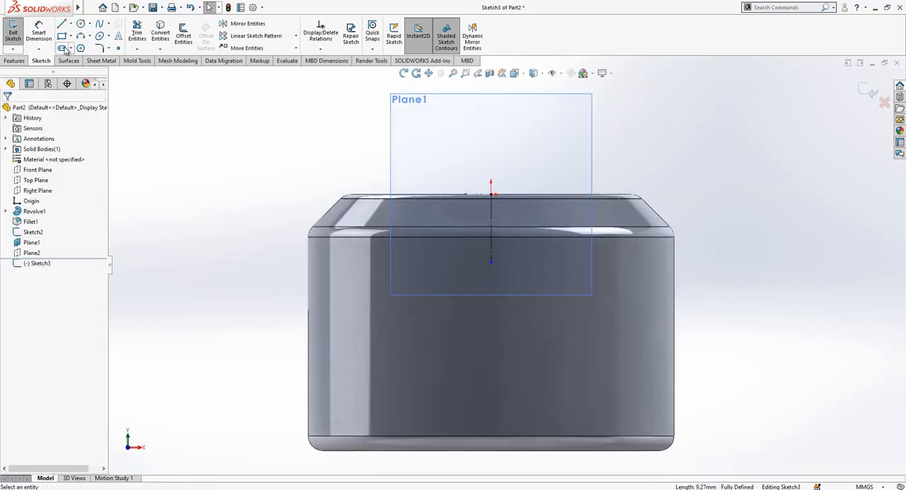
{"action": "left_click", "coordinate": [67, 46]}
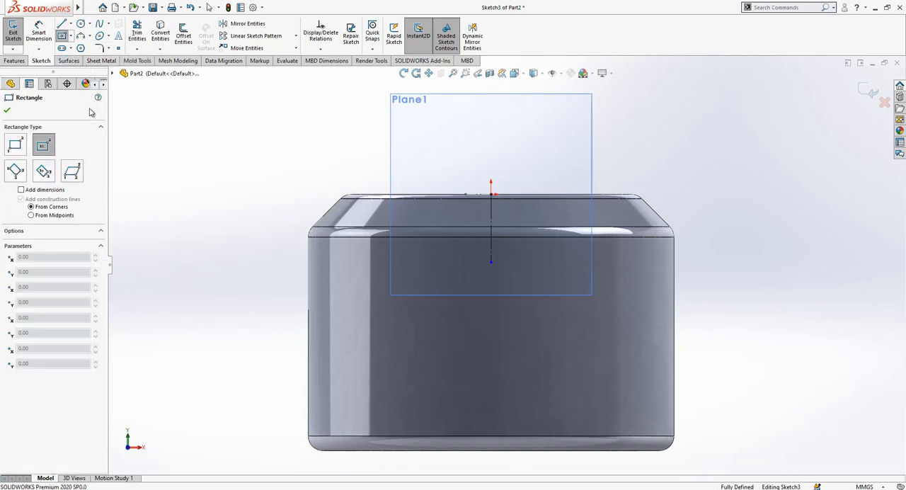
{"action": "mouse_move", "coordinate": [43, 172]}
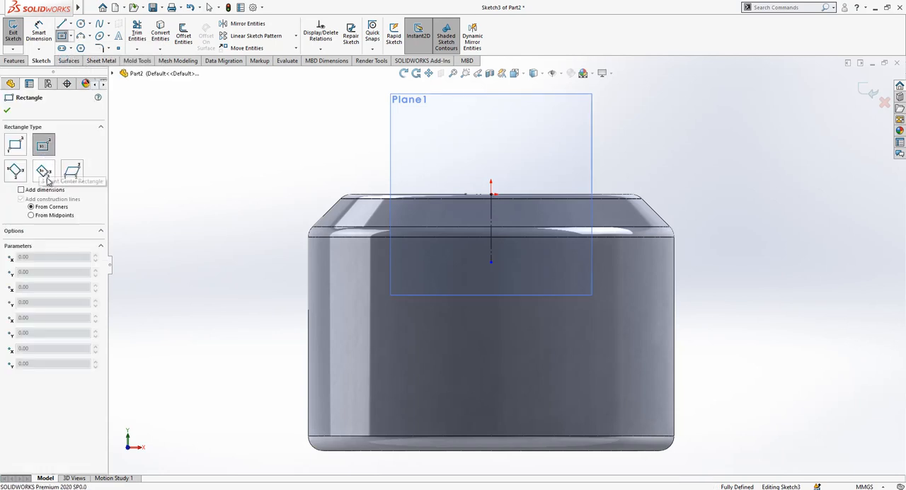
{"action": "mouse_move", "coordinate": [44, 172]}
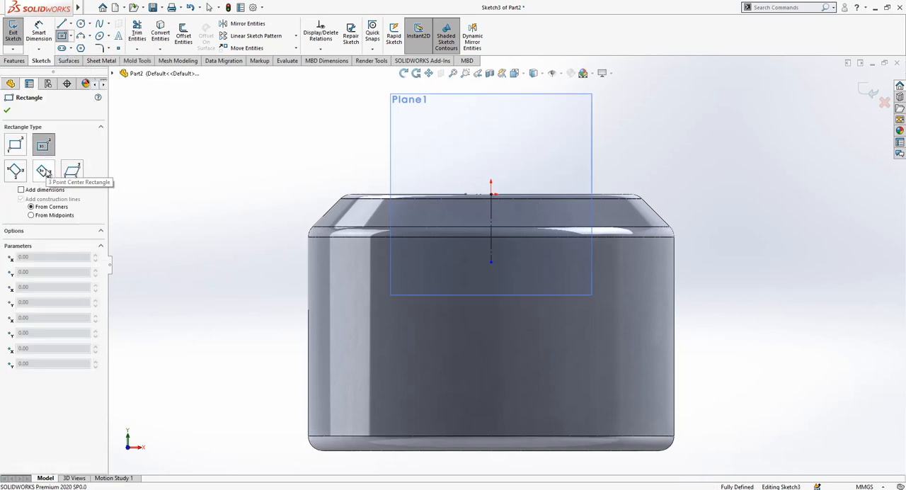
{"action": "left_click", "coordinate": [44, 171]}
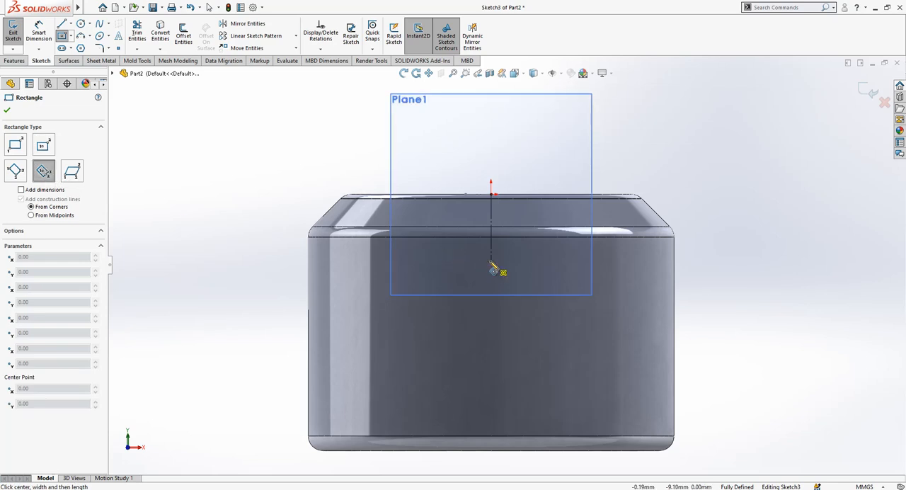
{"action": "left_click_drag", "start_coordinate": [490, 266], "coordinate": [523, 269]}
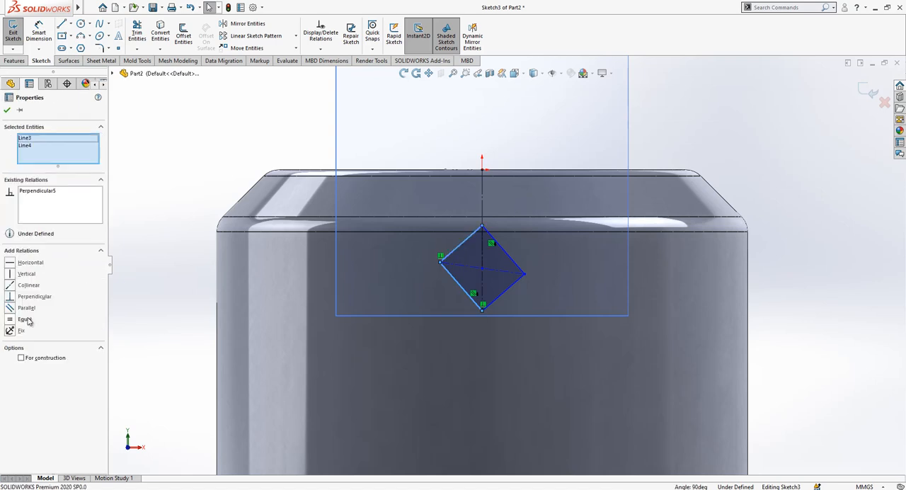
- Make the diamond's sides equal and dimension it 3.25 mm wide, 10 mm below origin
{"action": "left_click", "coordinate": [23, 319]}
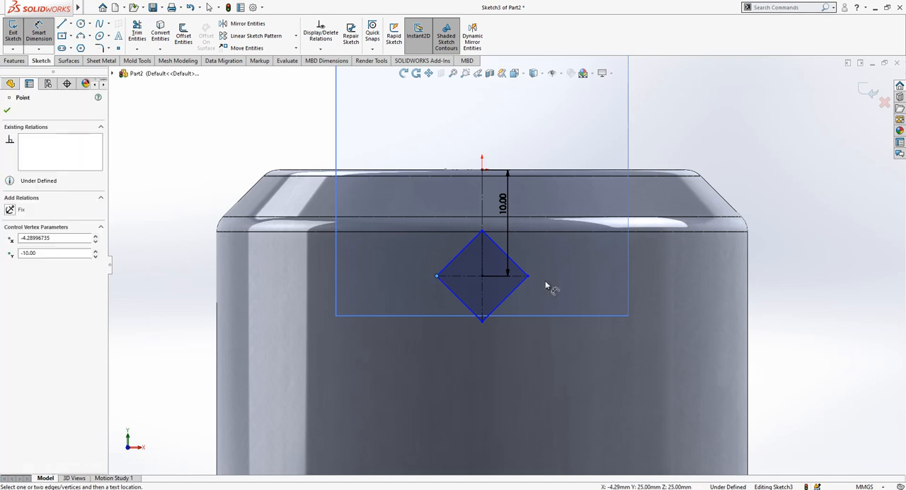
{"action": "left_click", "coordinate": [526, 277]}
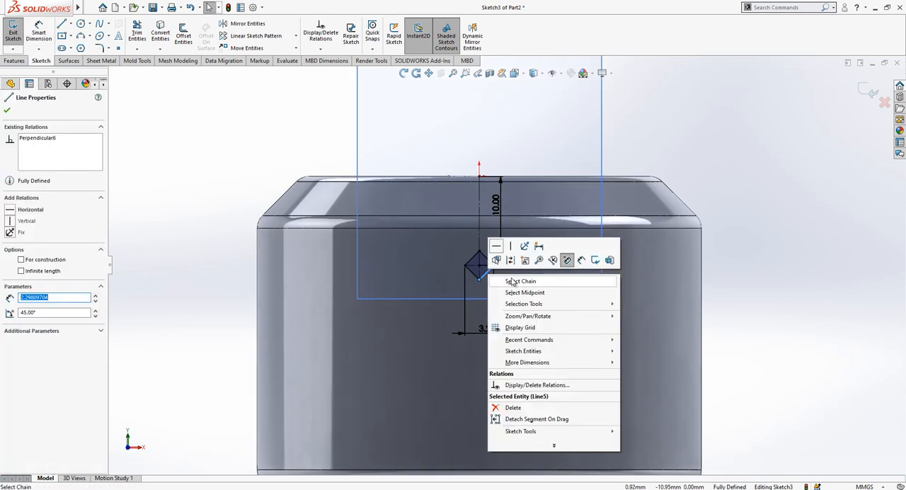
{"action": "left_click", "coordinate": [520, 281]}
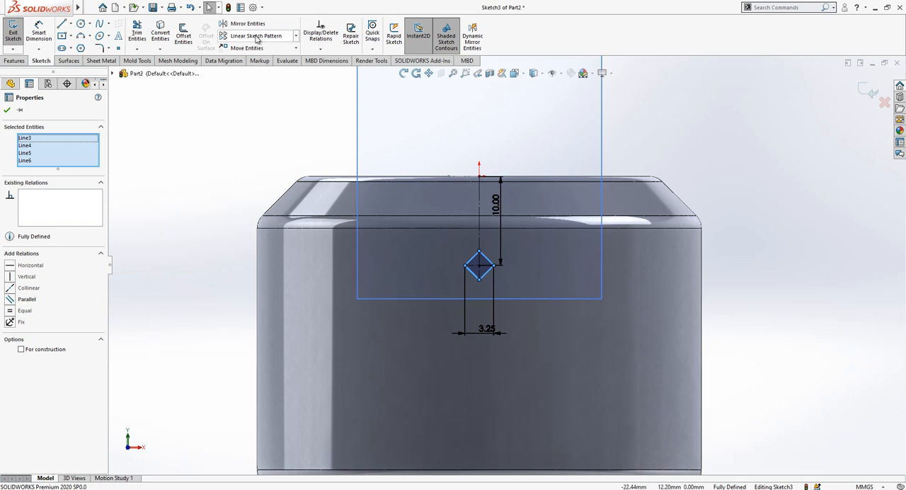
- Linear-pattern the diamond into 7 instances along Direction 2 at 3.5 mm spacing
{"action": "left_click", "coordinate": [260, 35]}
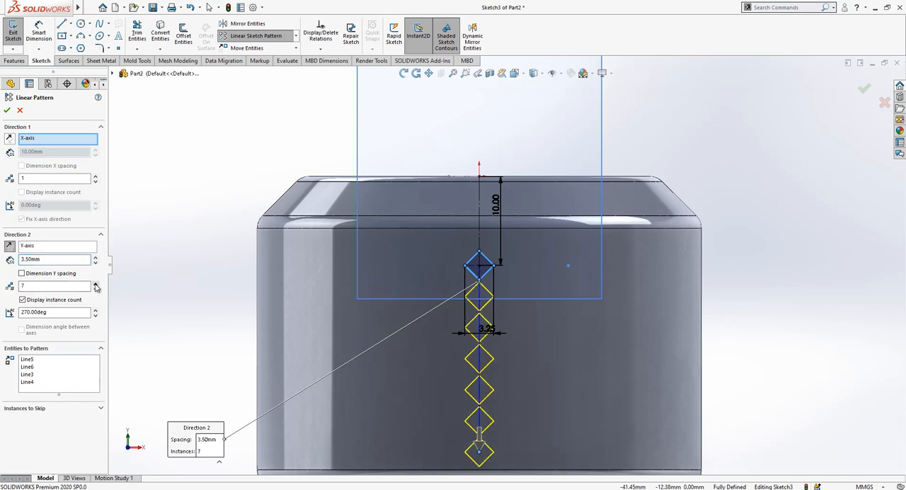
{"action": "left_click", "coordinate": [7, 110]}
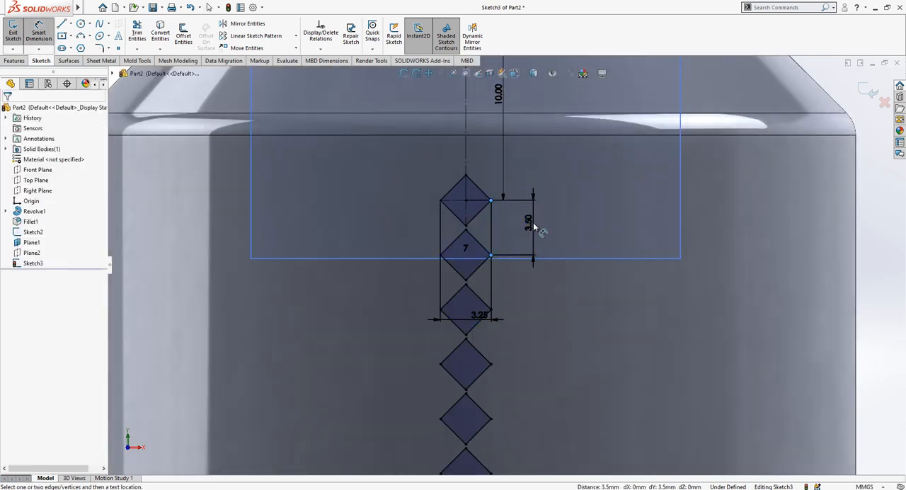
{"action": "left_click", "coordinate": [528, 225]}
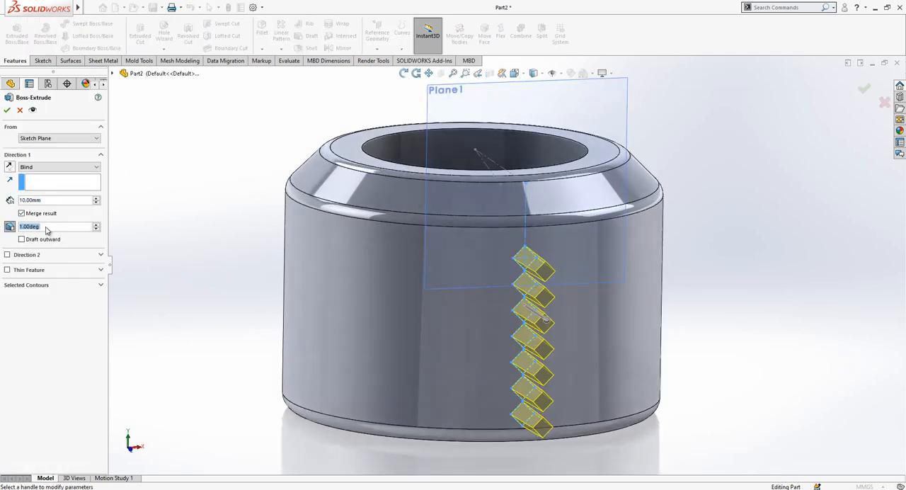
- Extrude the diamonds 10 mm with 45° draft, plus a 1 mm second direction with 45° draft
{"action": "type", "text": "45.00deg"}
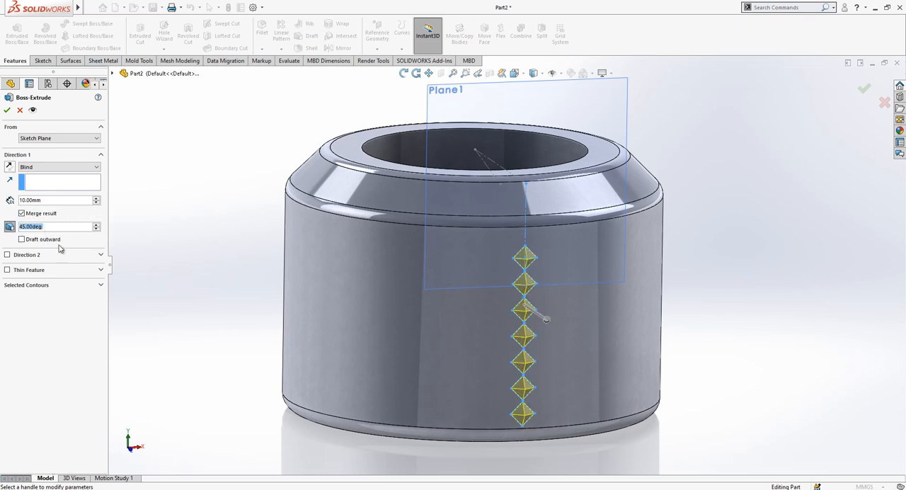
{"action": "left_click", "coordinate": [7, 254]}
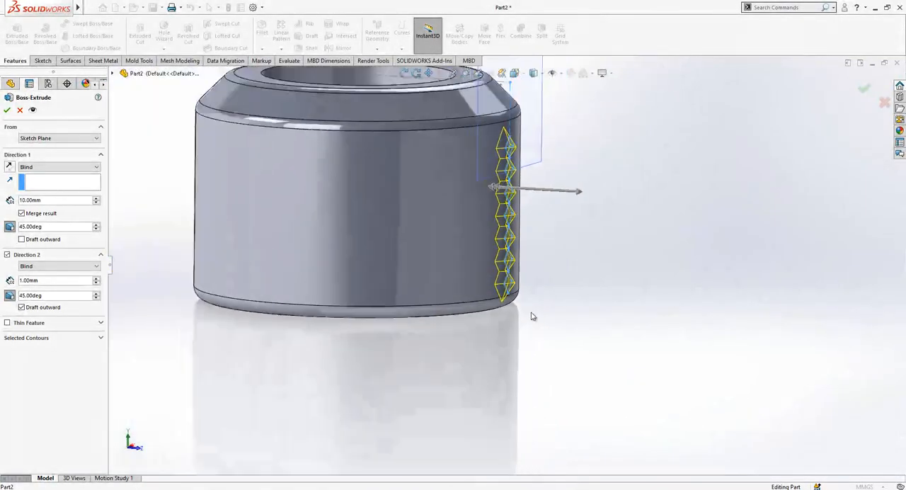
{"action": "scroll", "scroll_direction": "down", "scroll_amount": 3}
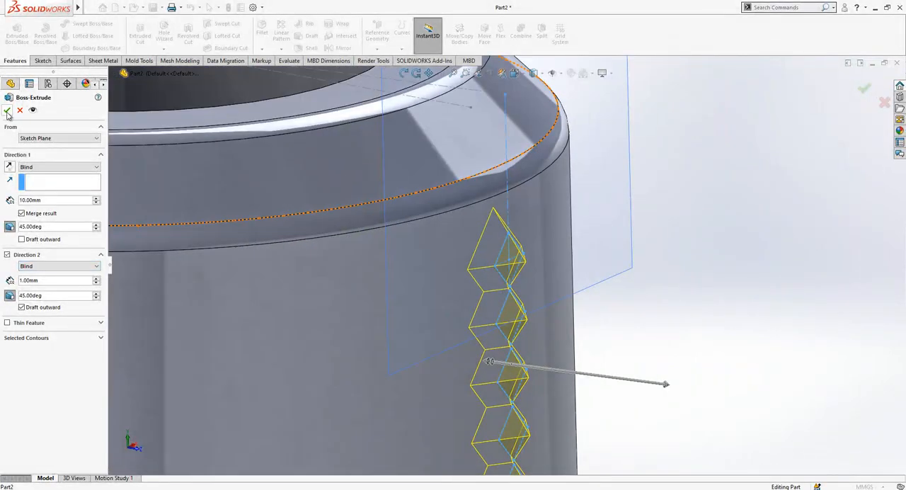
{"action": "left_click", "coordinate": [8, 110]}
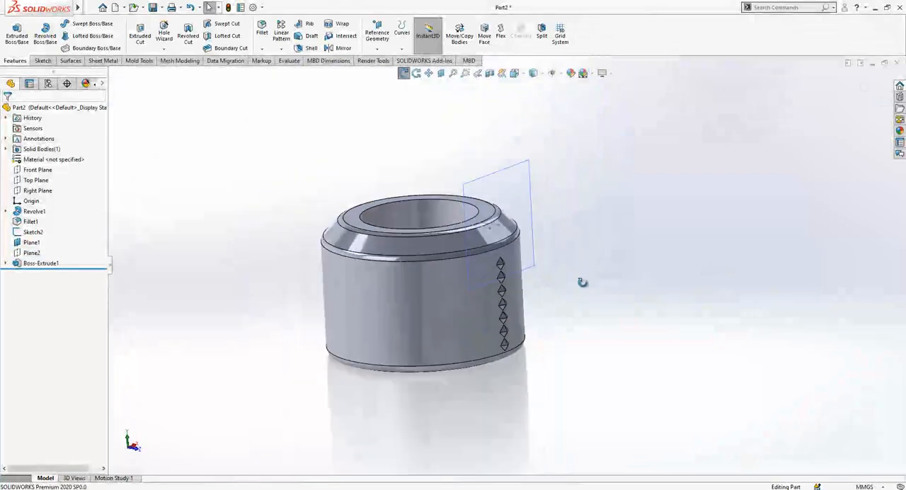
{"action": "left_click", "coordinate": [31, 242]}
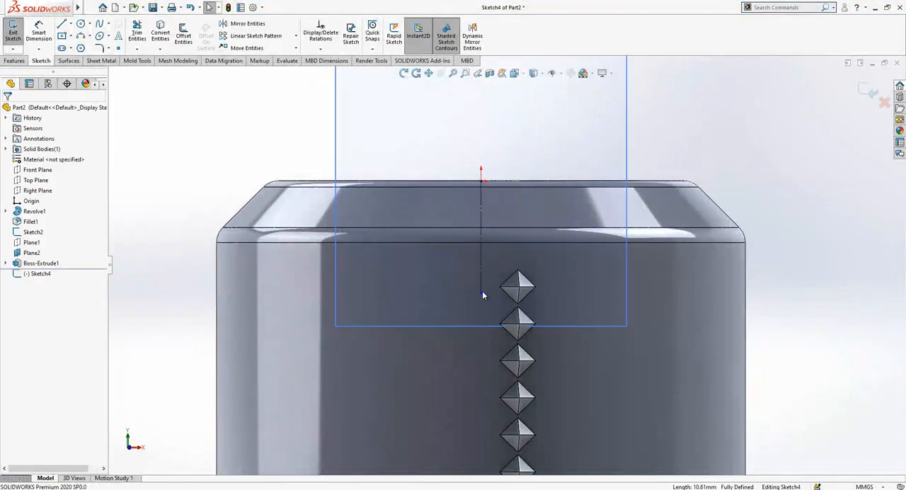
- Complete the second diamond, dimension it 1.75 mm vertically and 3.25 mm horizontally, then exit
{"action": "left_click", "coordinate": [63, 34]}
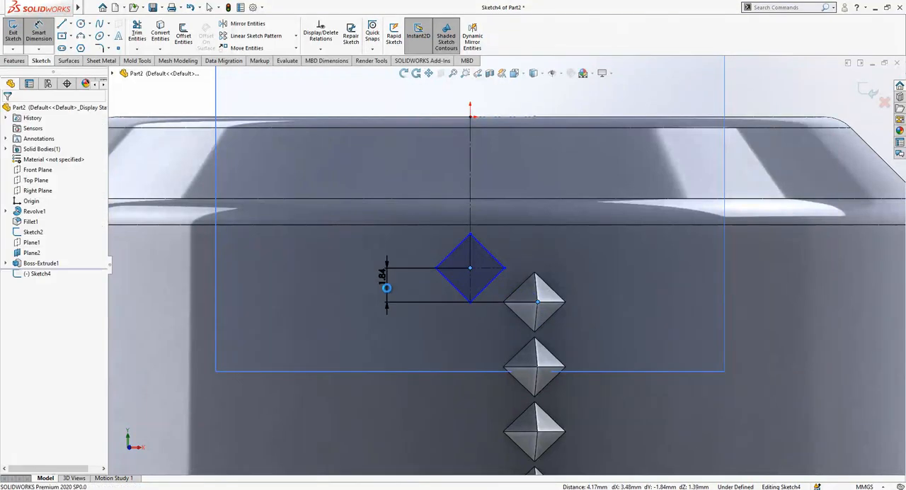
{"action": "double_click", "coordinate": [385, 276]}
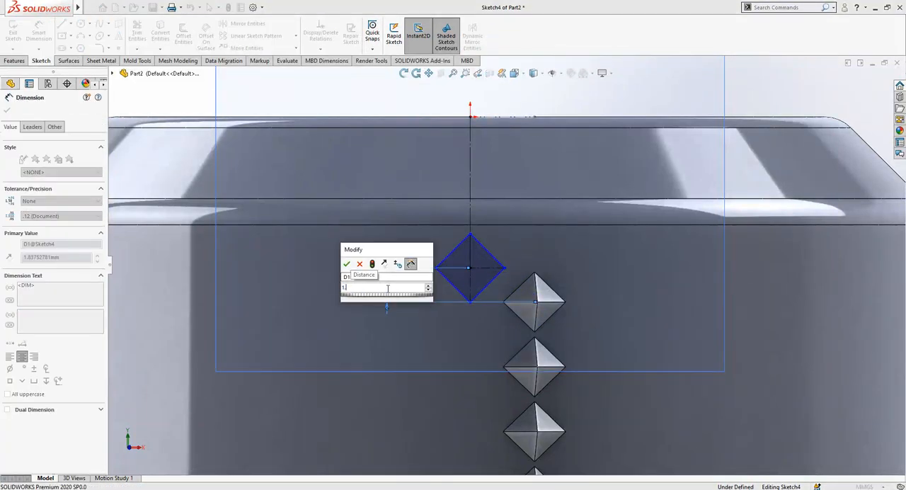
{"action": "left_click", "coordinate": [348, 263]}
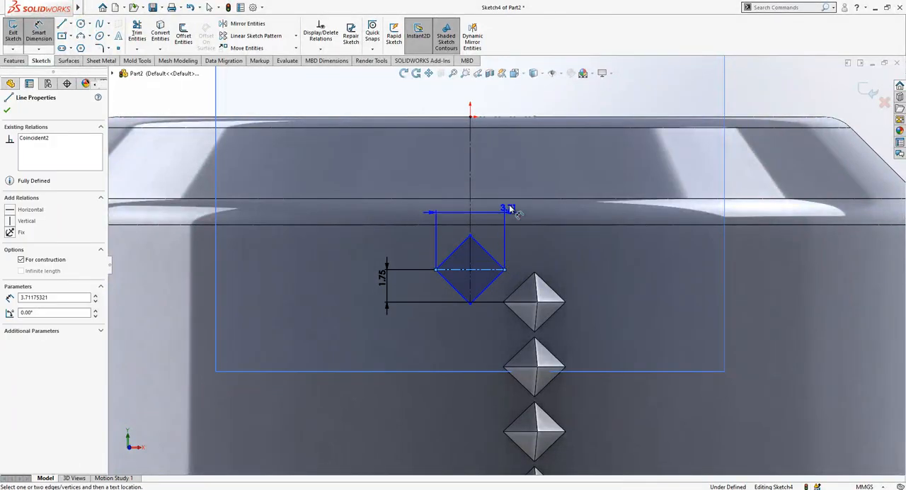
{"action": "left_click", "coordinate": [500, 207]}
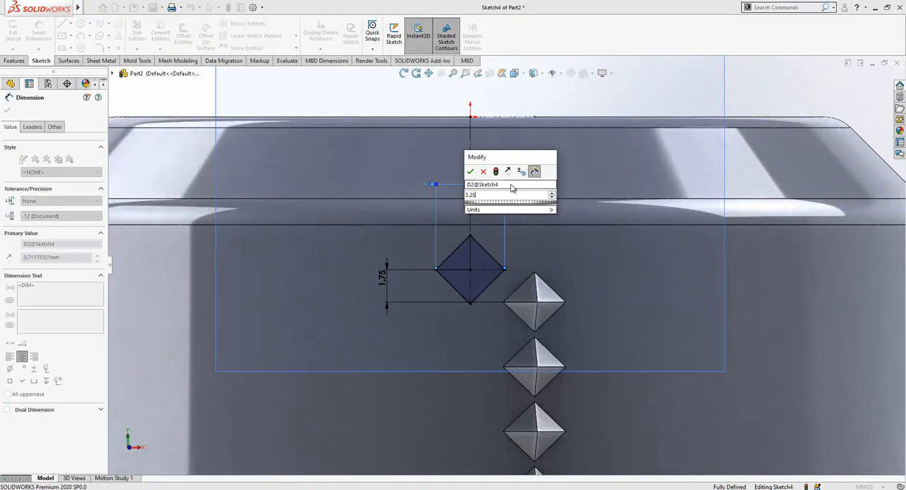
{"action": "left_click", "coordinate": [470, 171]}
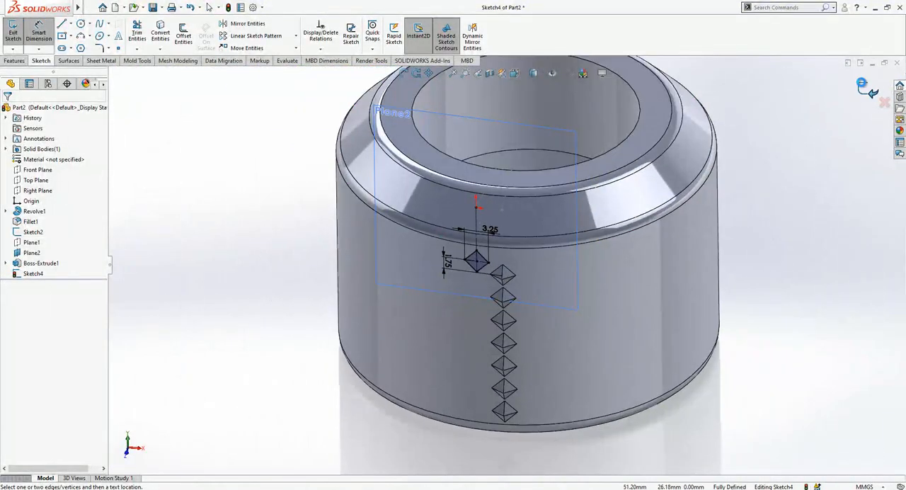
{"action": "left_click", "coordinate": [33, 232]}
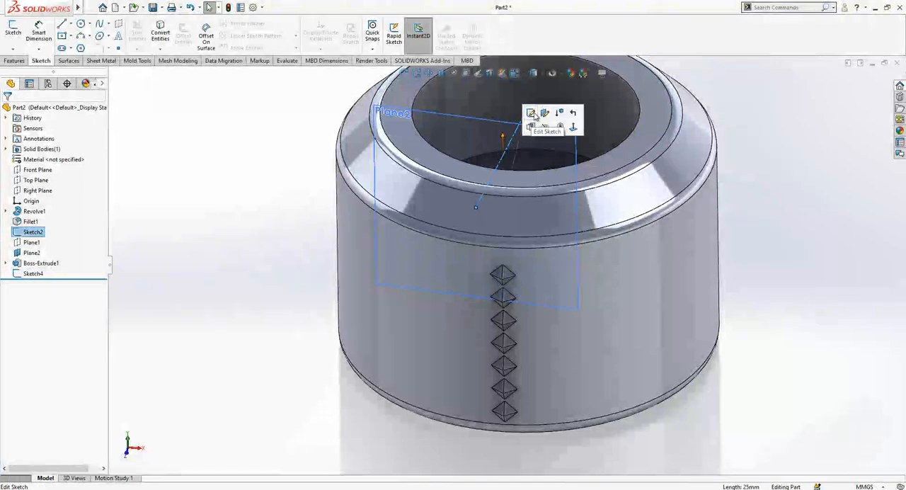
- Hide the Sketch2 axis sketch and reopen Sketch4 for editing
{"action": "left_click", "coordinate": [530, 113]}
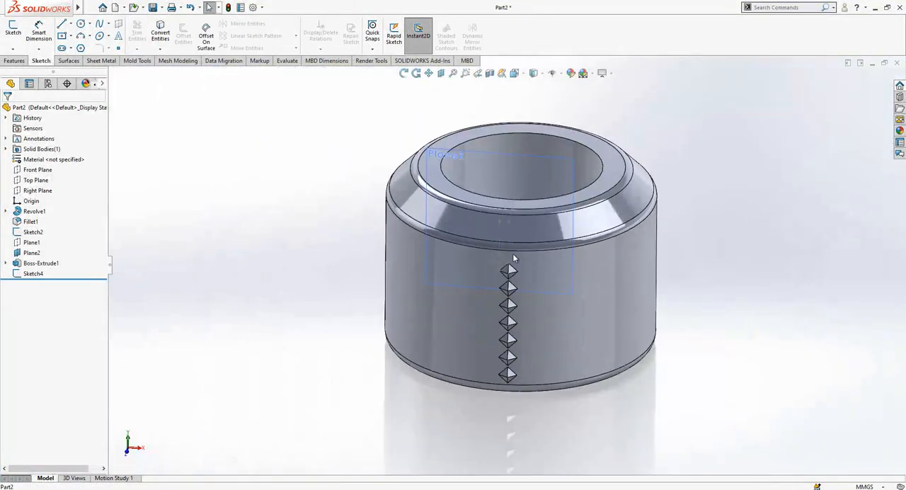
{"action": "left_click", "coordinate": [33, 273]}
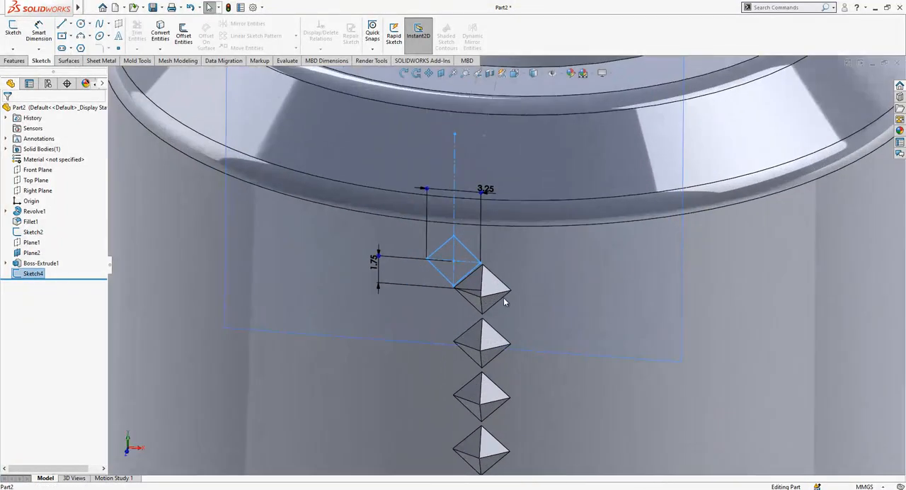
{"action": "right_click", "coordinate": [30, 273]}
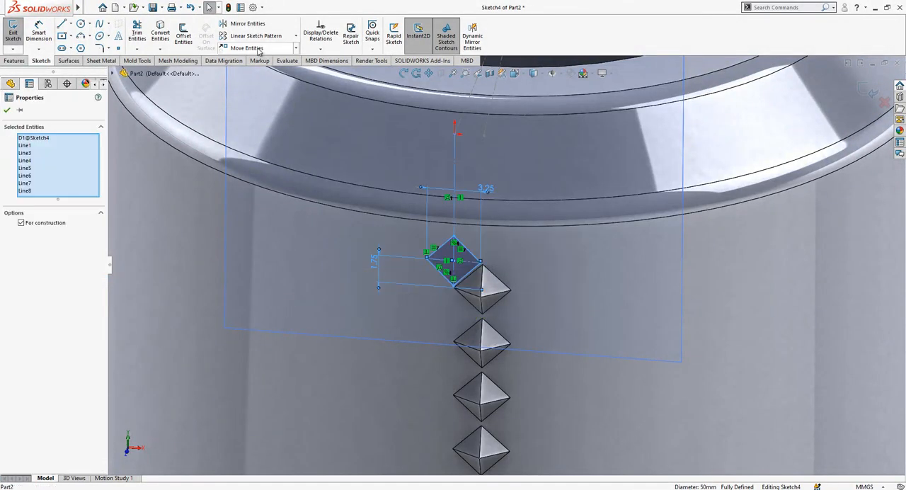
- Linear-pattern the diamond downward with 3.50 mm spacing
{"action": "left_click", "coordinate": [262, 36]}
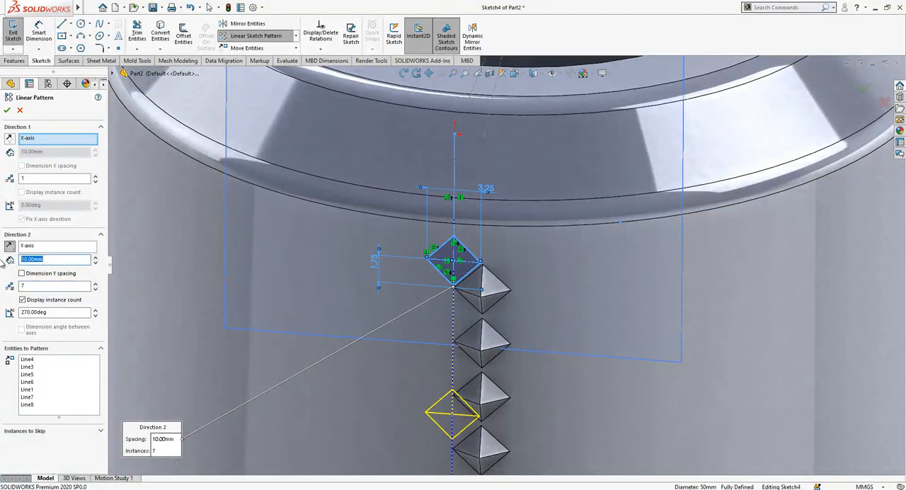
{"action": "type", "text": "3.50mm"}
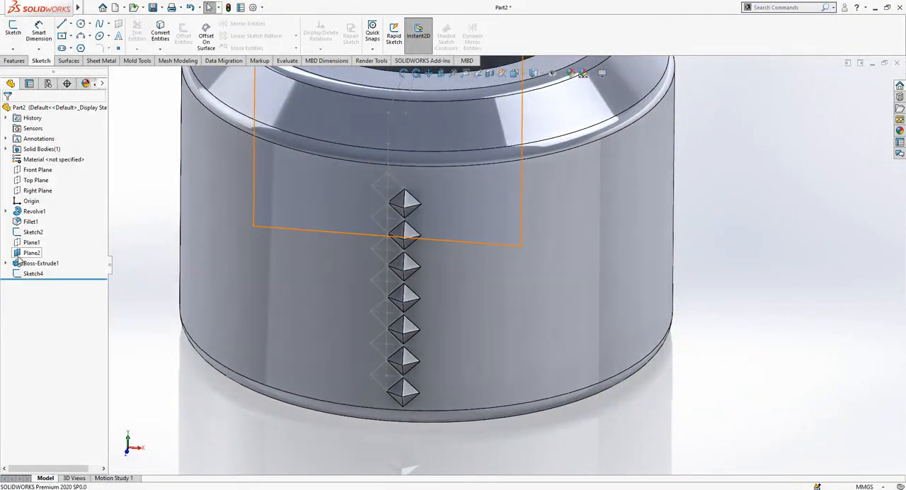
- Extrude Sketch4's seven diamonds into pyramid studs with 45° draft and 0.50 mm second direction
{"action": "left_click", "coordinate": [33, 273]}
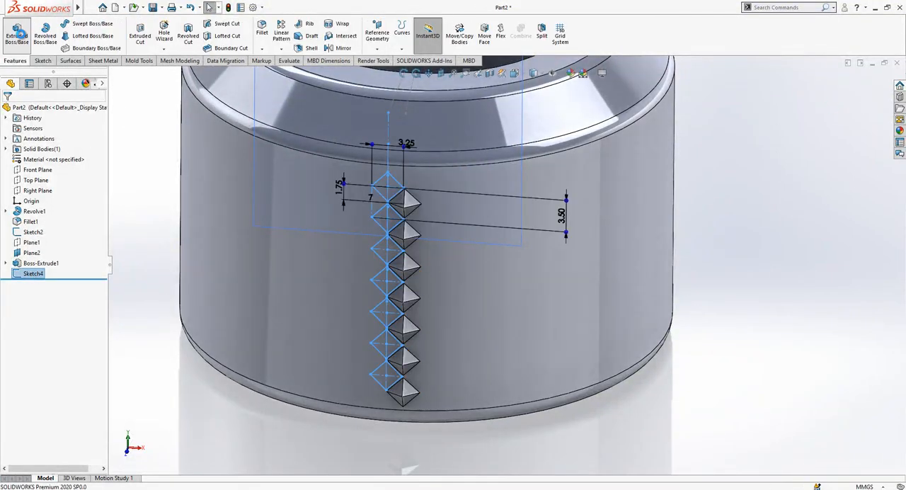
{"action": "left_click", "coordinate": [15, 28]}
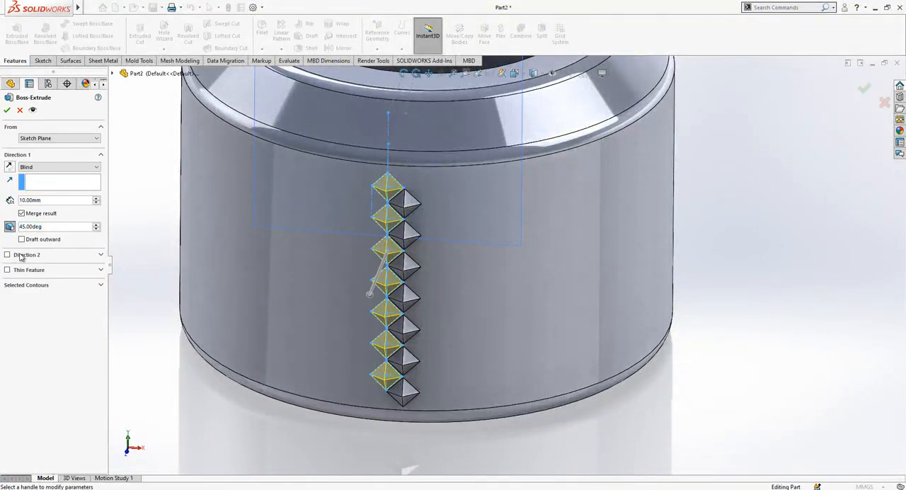
{"action": "left_click", "coordinate": [7, 255]}
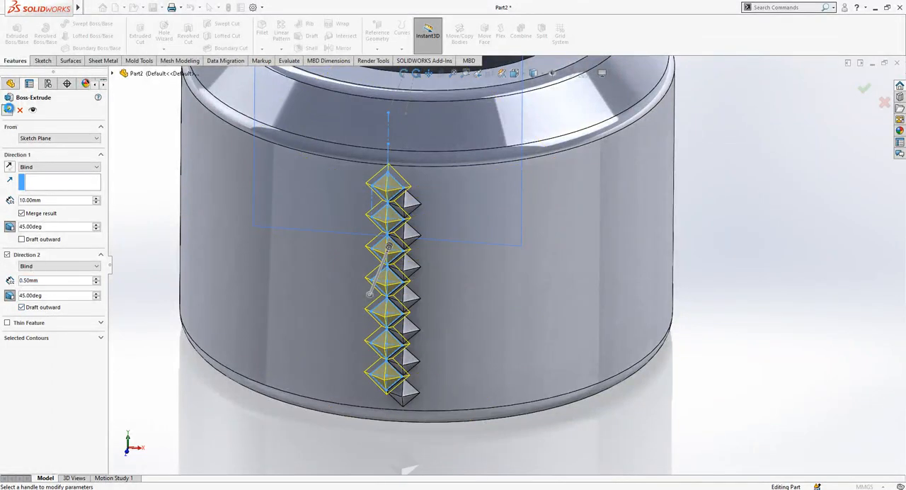
{"action": "left_click", "coordinate": [882, 88]}
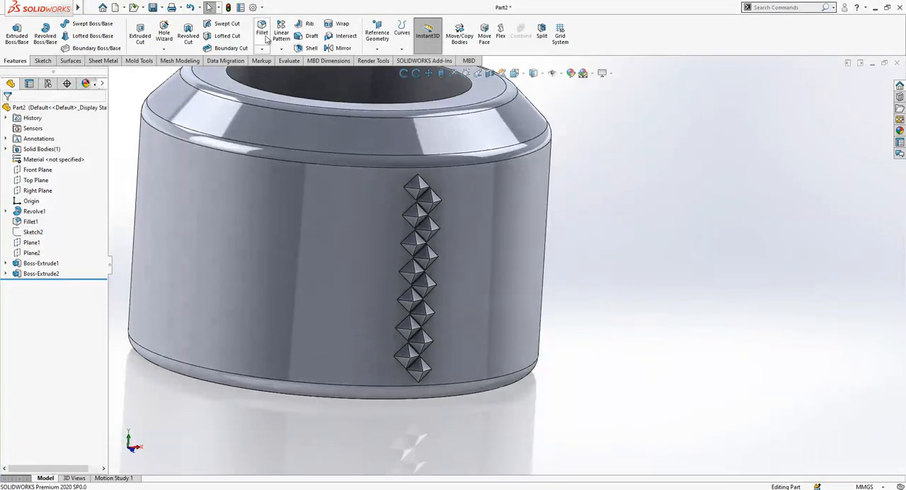
- Fillet the pyramid stud edge with a 0.30 mm radius
{"action": "left_click", "coordinate": [260, 33]}
{"action": "type", "text": "0.3"}
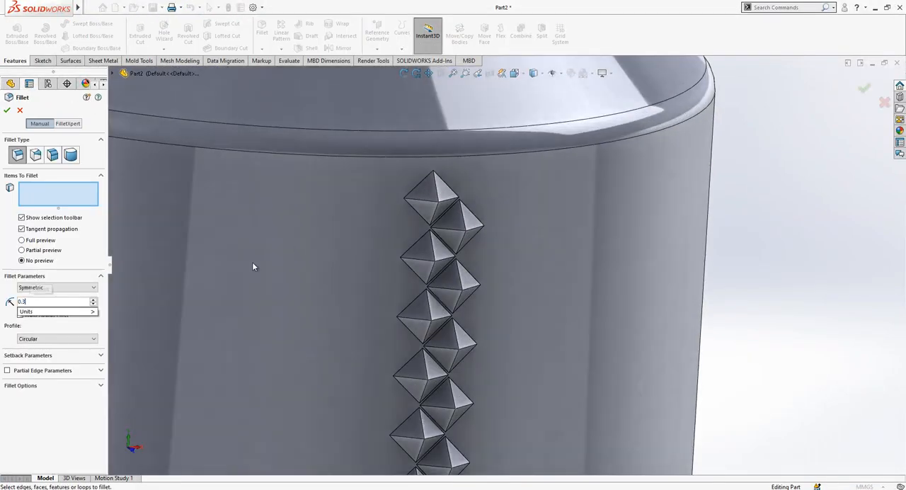
{"action": "left_click", "coordinate": [418, 199]}
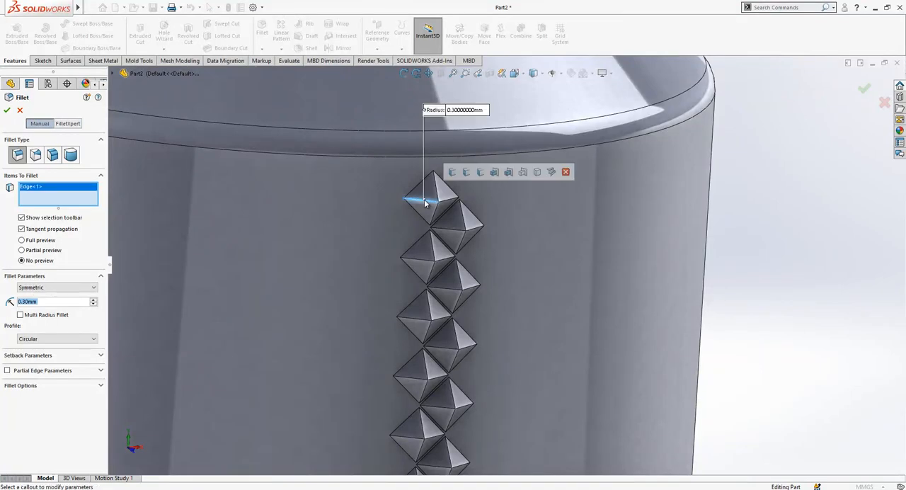
{"action": "left_click", "coordinate": [466, 172]}
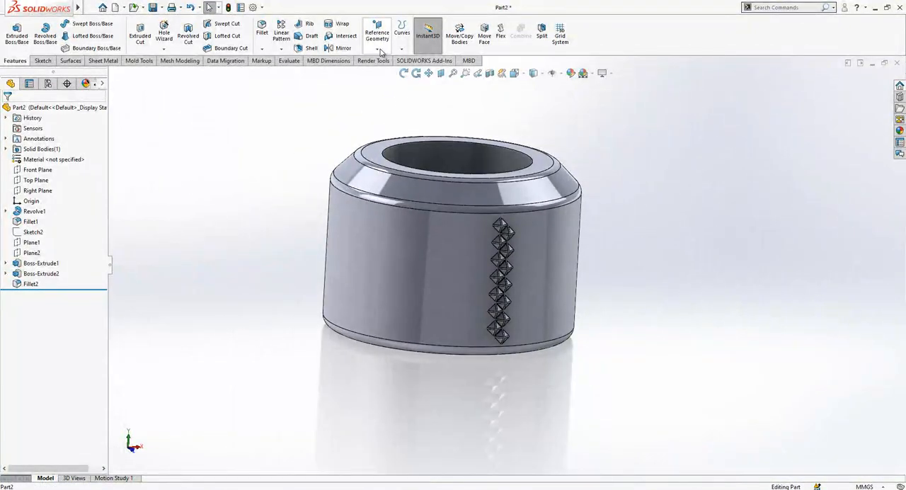
- Start a Circular Pattern to repeat the stud columns 45 times around 360°
{"action": "left_click", "coordinate": [278, 48]}
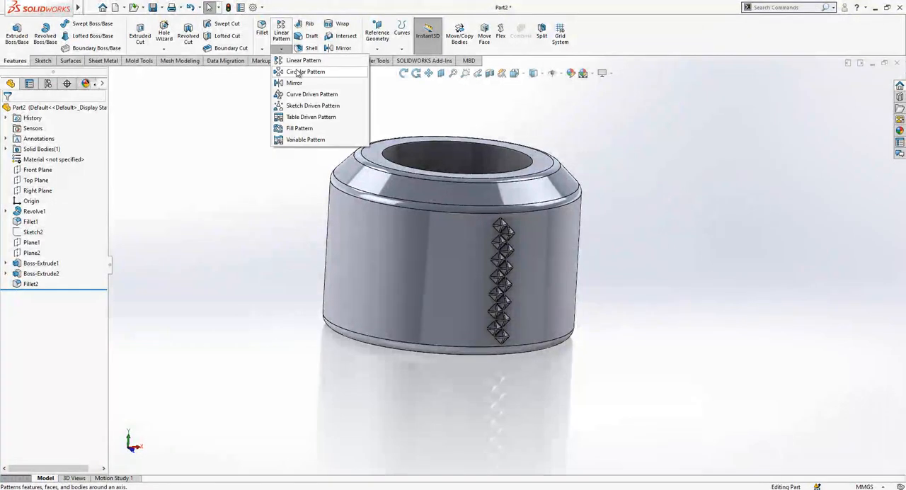
{"action": "left_click", "coordinate": [304, 72]}
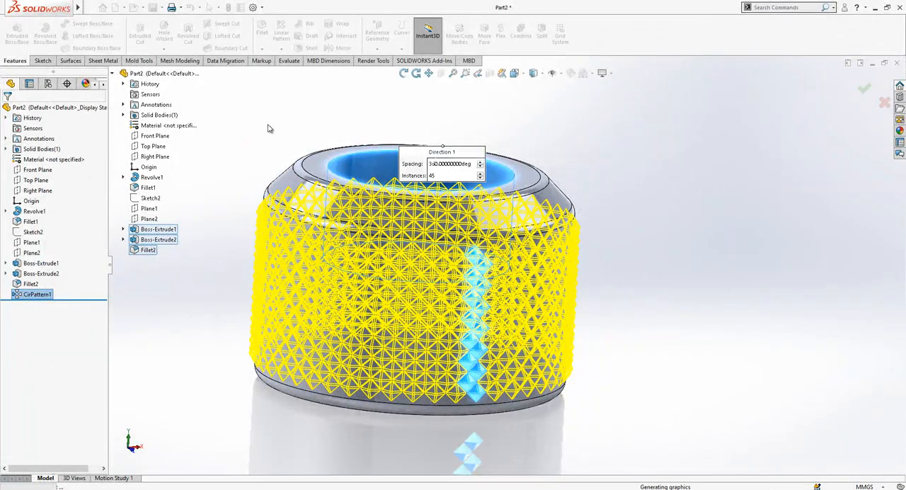
{"action": "mouse_move", "coordinate": [257, 129]}
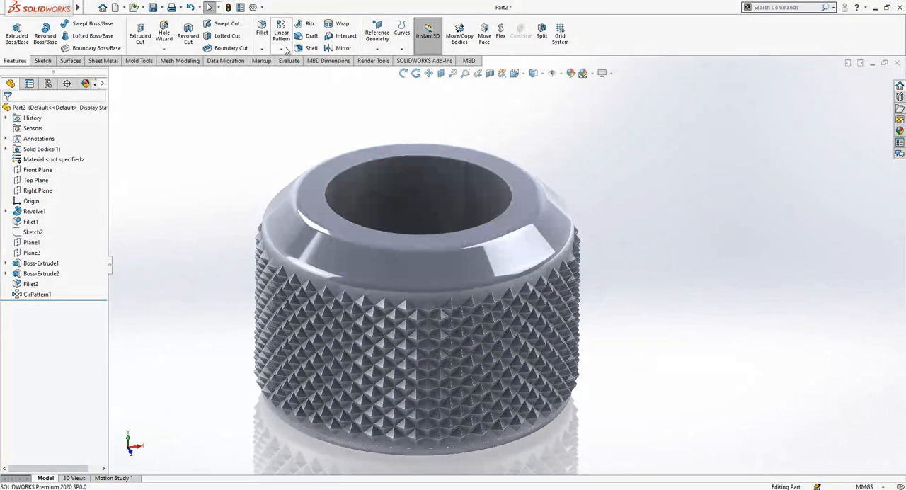
- Chamfer the nut's circular edges by 1.00 mm at 45°
{"action": "left_click", "coordinate": [260, 31]}
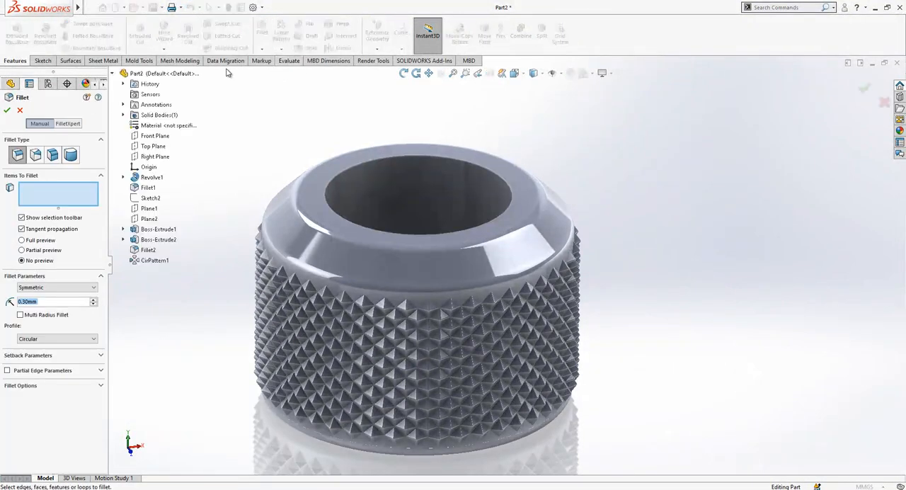
{"action": "left_click", "coordinate": [6, 111]}
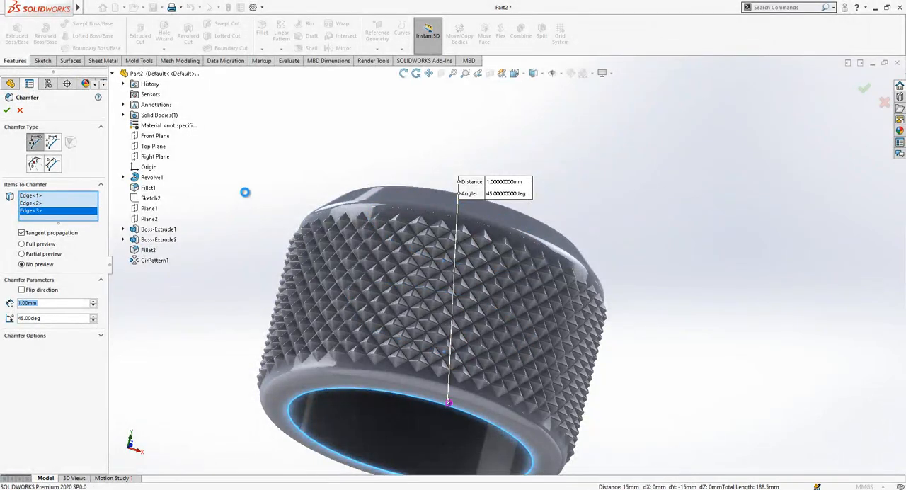
{"action": "left_click", "coordinate": [7, 111]}
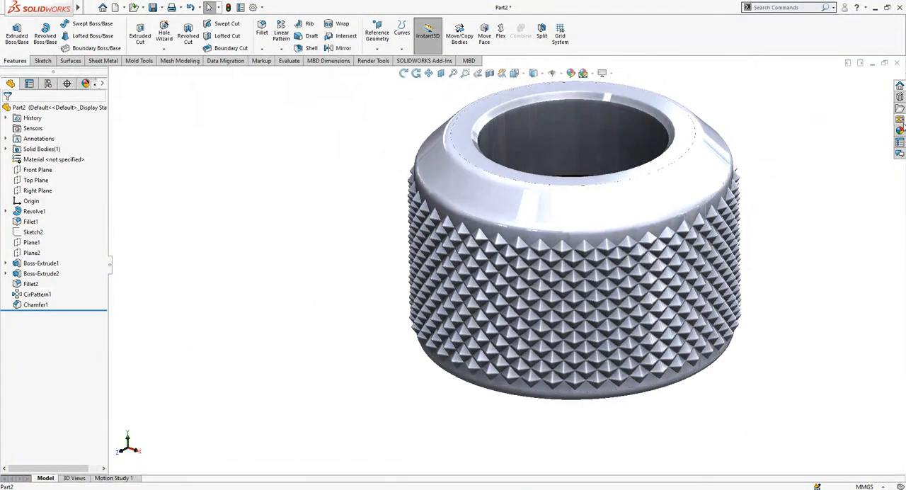
- Browse the Metal > Chrome appearances and apply chromium plate to the nut
{"action": "left_click", "coordinate": [899, 129]}
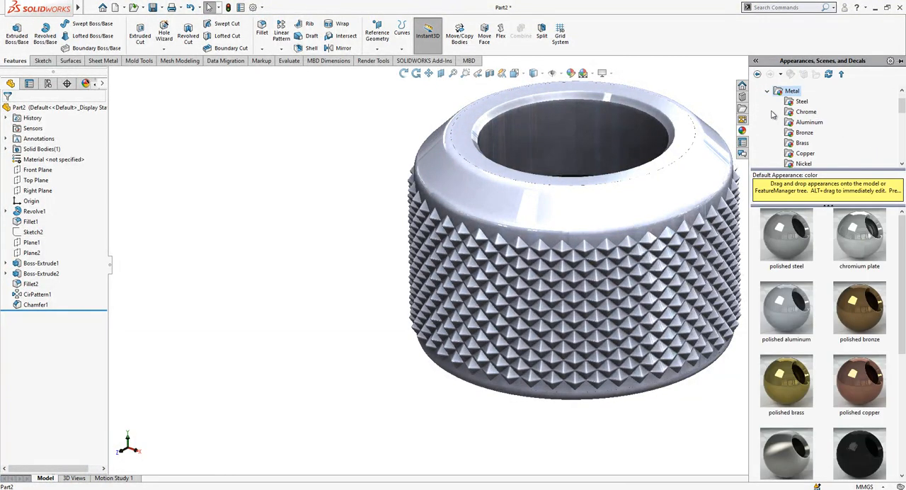
{"action": "left_click", "coordinate": [803, 111]}
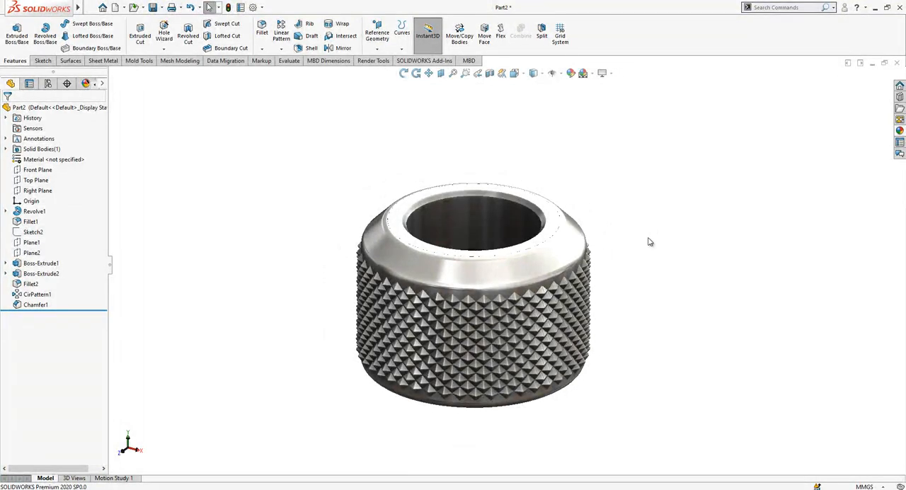
{"action": "mouse_move", "coordinate": [610, 257]}
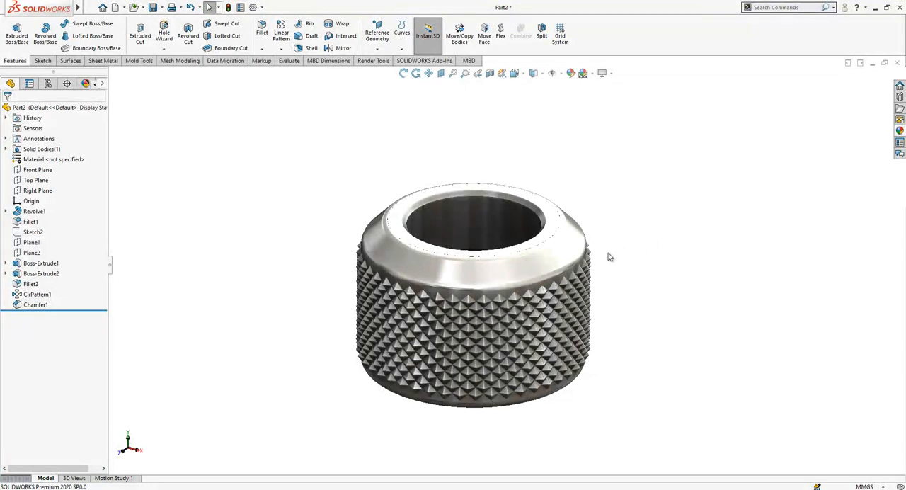
{"action": "mouse_move", "coordinate": [635, 257]}
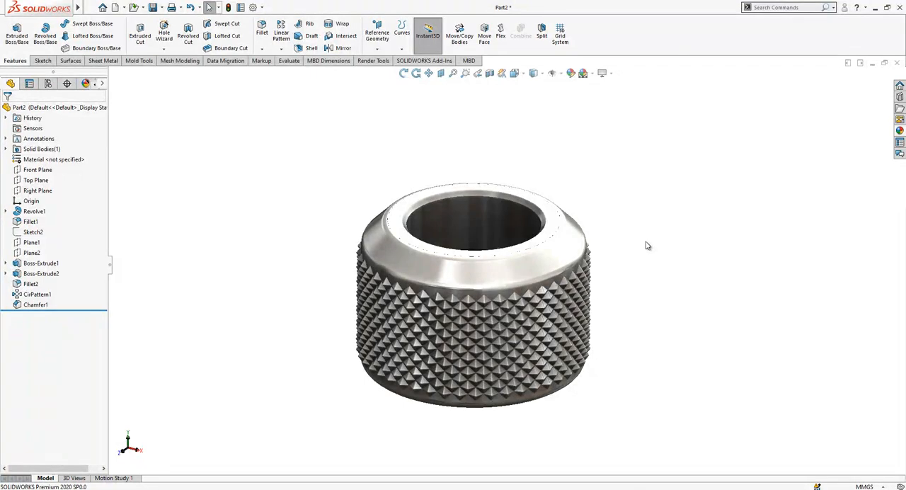
{"action": "mouse_move", "coordinate": [652, 245]}
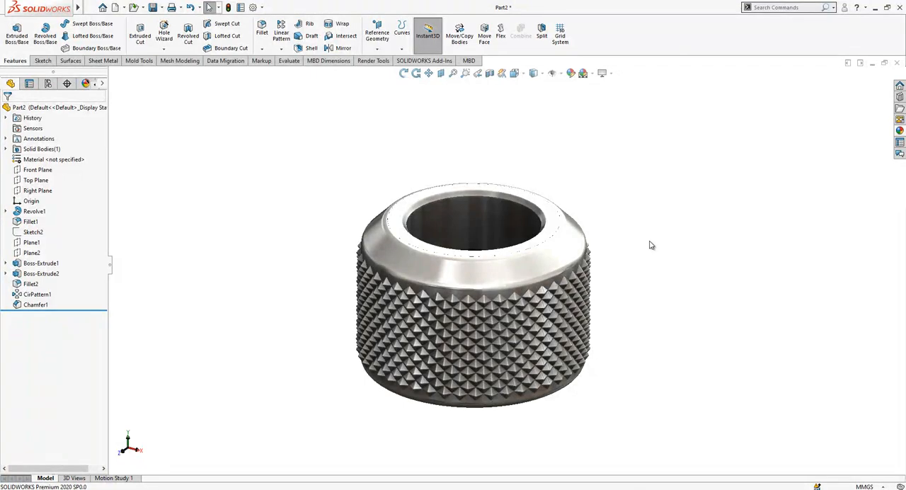